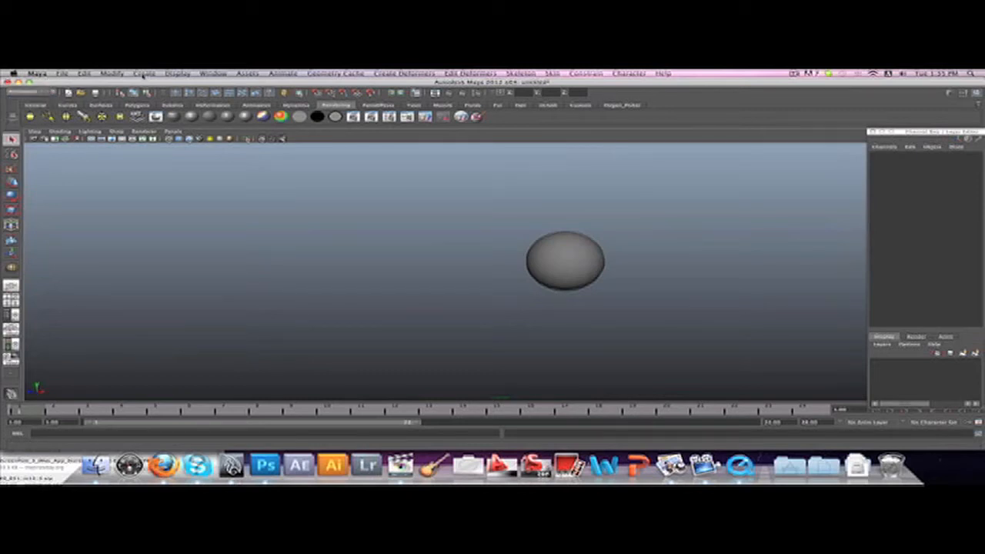
# Create a basic camera and drag it to the left of the sphere
pyautogui.click(144, 73)
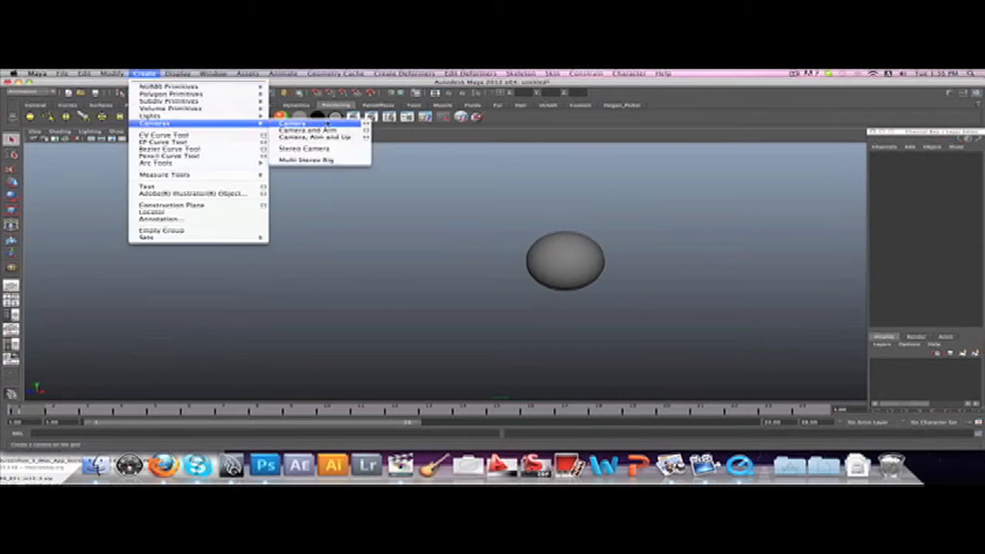
pyautogui.moveTo(315, 137)
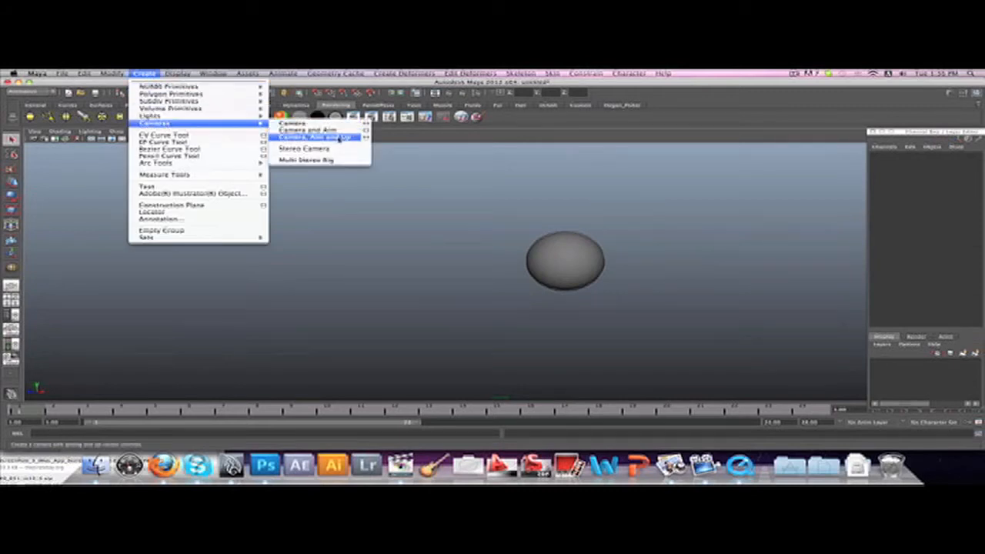
pyautogui.moveTo(308, 129)
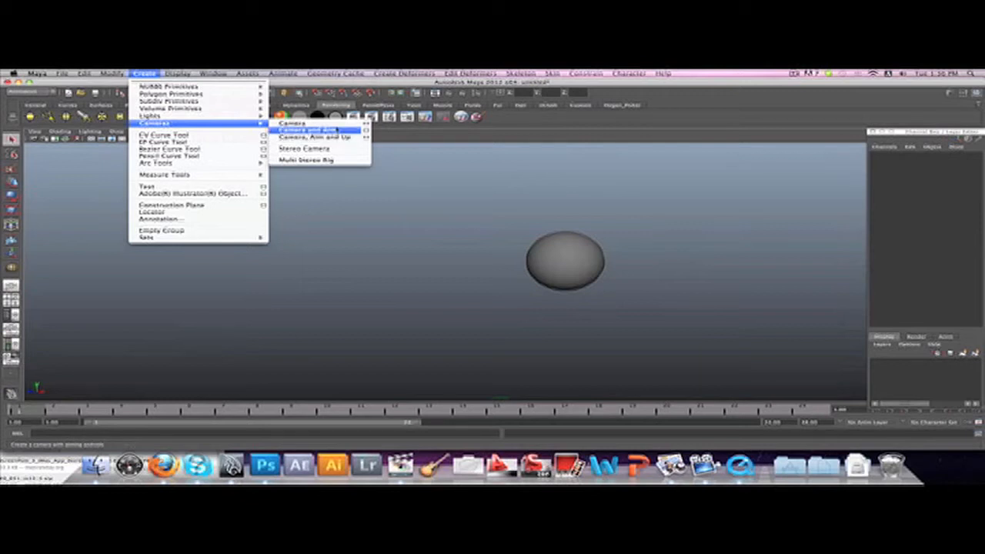
pyautogui.click(306, 135)
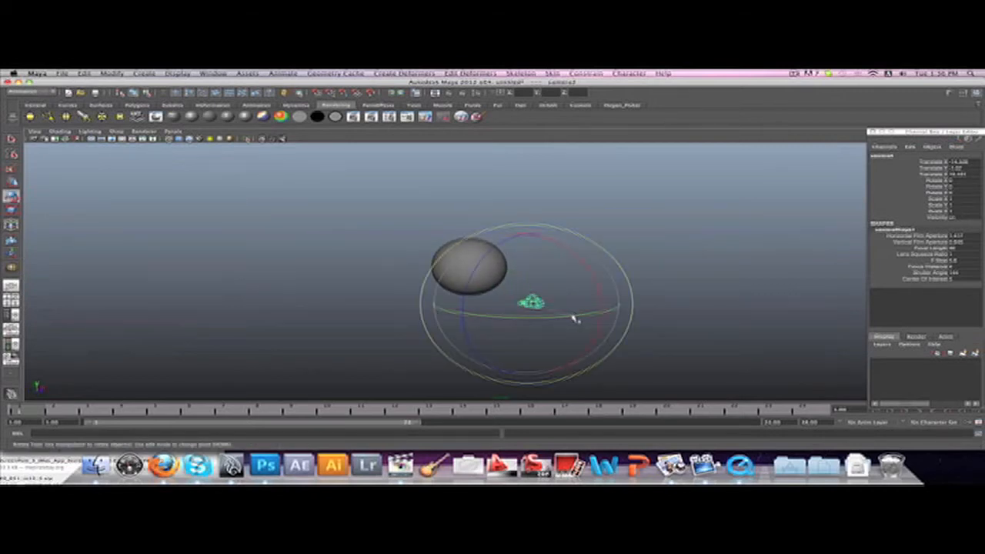
pyautogui.moveTo(573, 319); pyautogui.dragTo(546, 323)
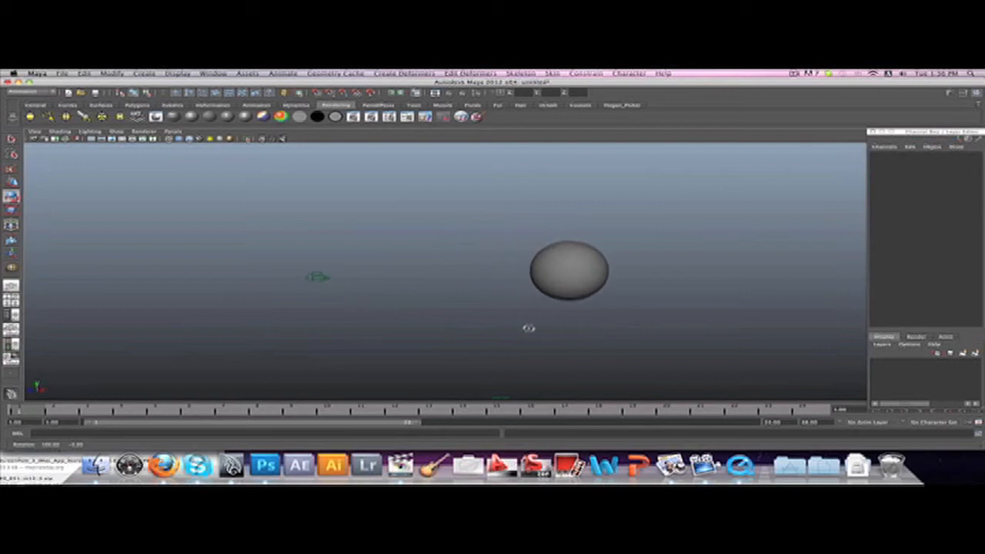
# Create a Camera and Aim, then deselect the new camera
pyautogui.click(143, 73)
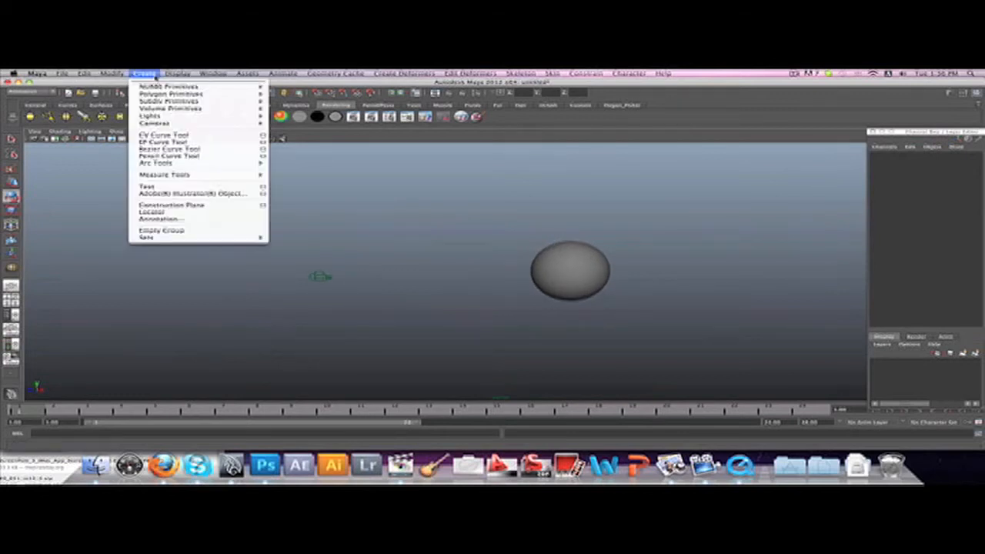
pyautogui.moveTo(154, 123)
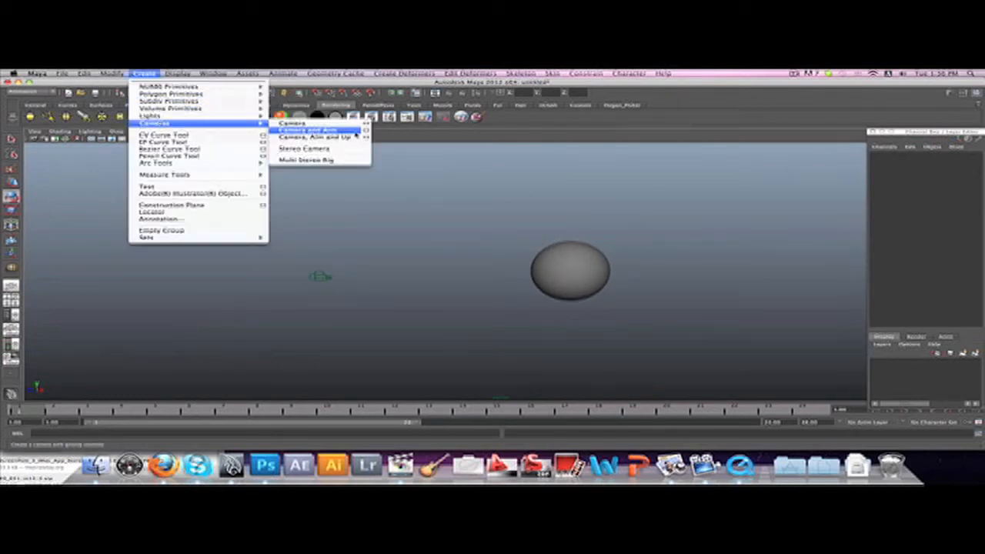
pyautogui.click(316, 137)
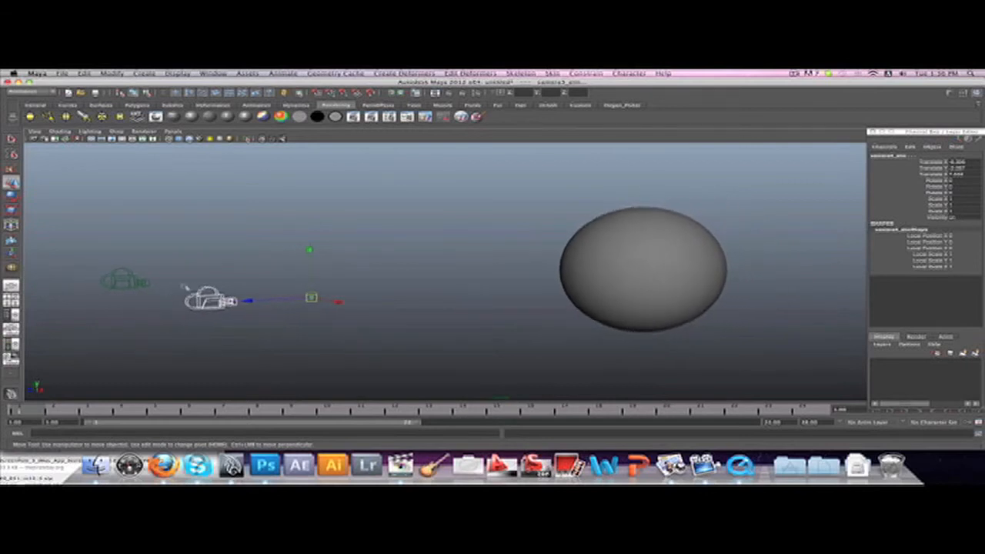
pyautogui.click(254, 321)
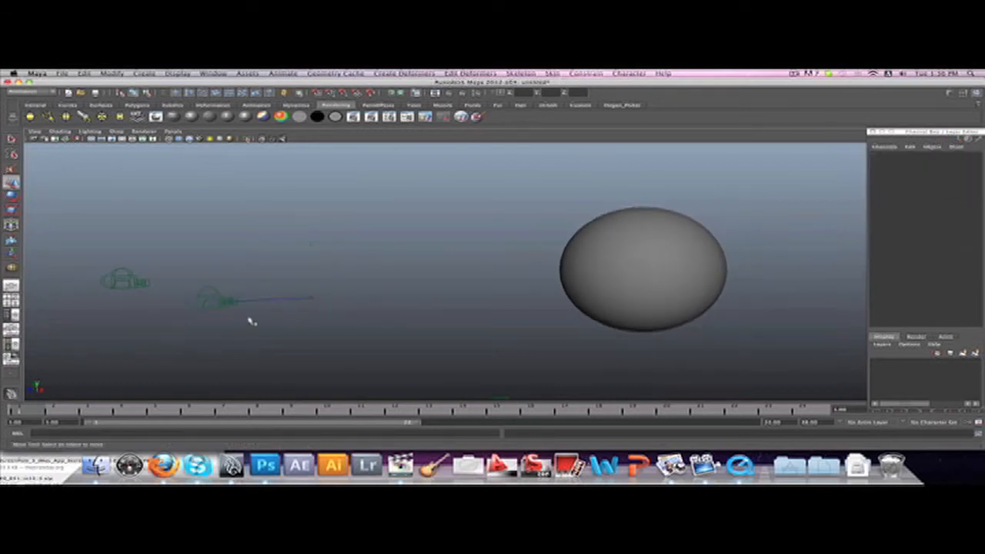
# Select the camera's aim target and drag it onto the sphere
pyautogui.click(127, 304)
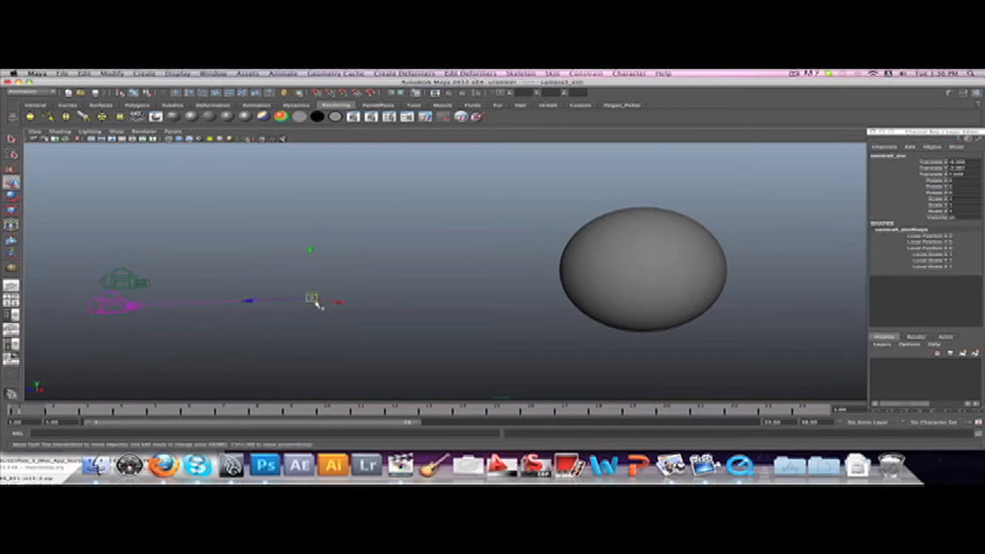
pyautogui.moveTo(311, 298); pyautogui.dragTo(245, 184)
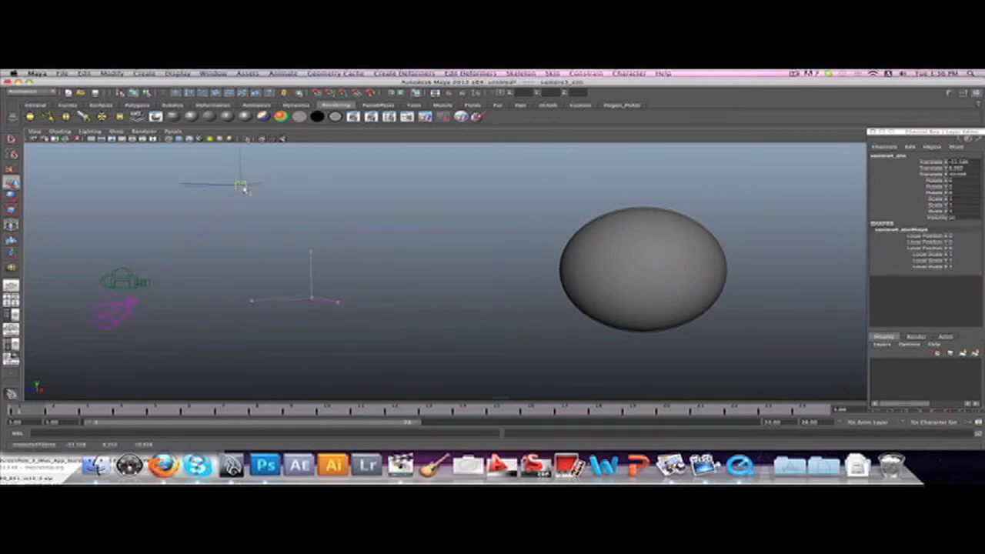
pyautogui.moveTo(243, 184); pyautogui.dragTo(330, 208)
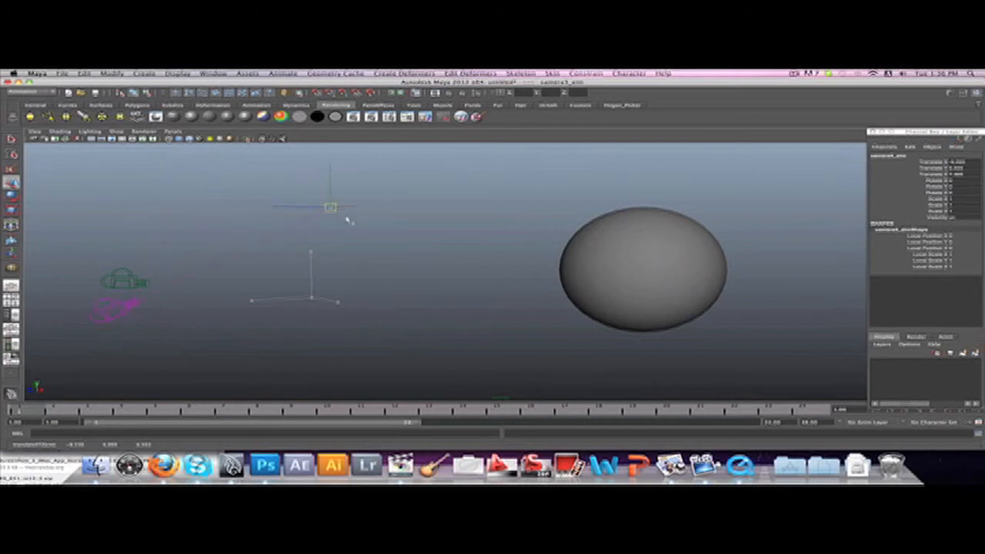
pyautogui.moveTo(331, 207); pyautogui.dragTo(593, 280)
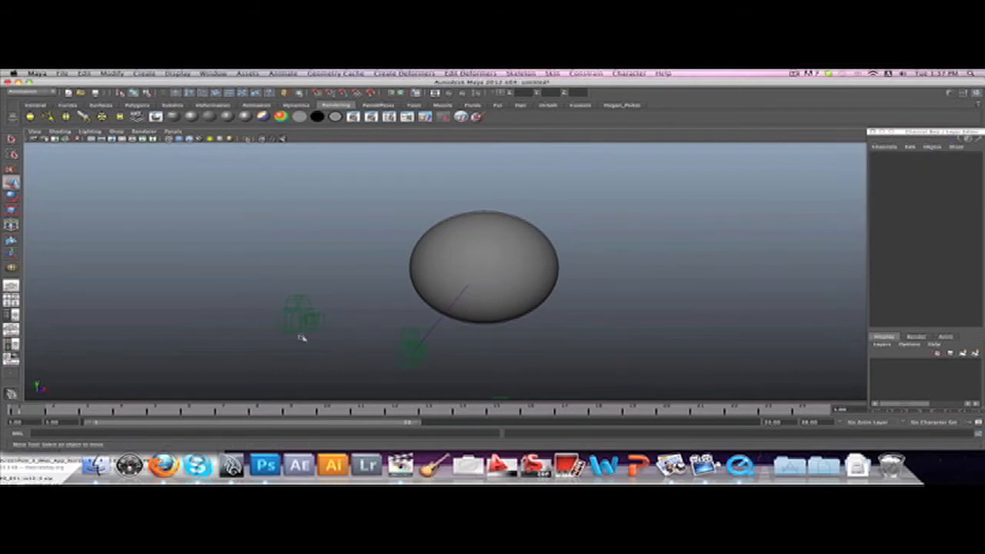
# Select the first camera and look through it in the viewport
pyautogui.click(300, 315)
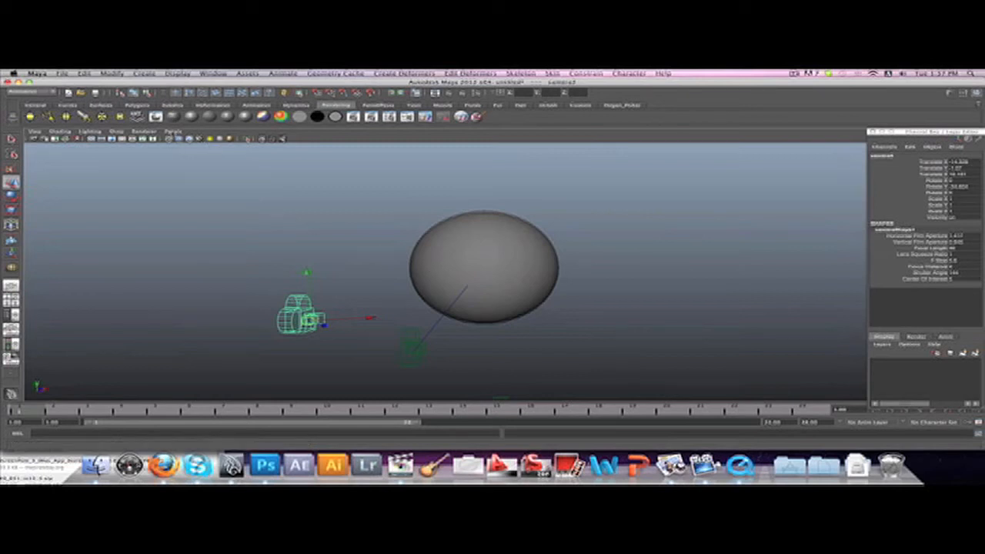
pyautogui.click(173, 131)
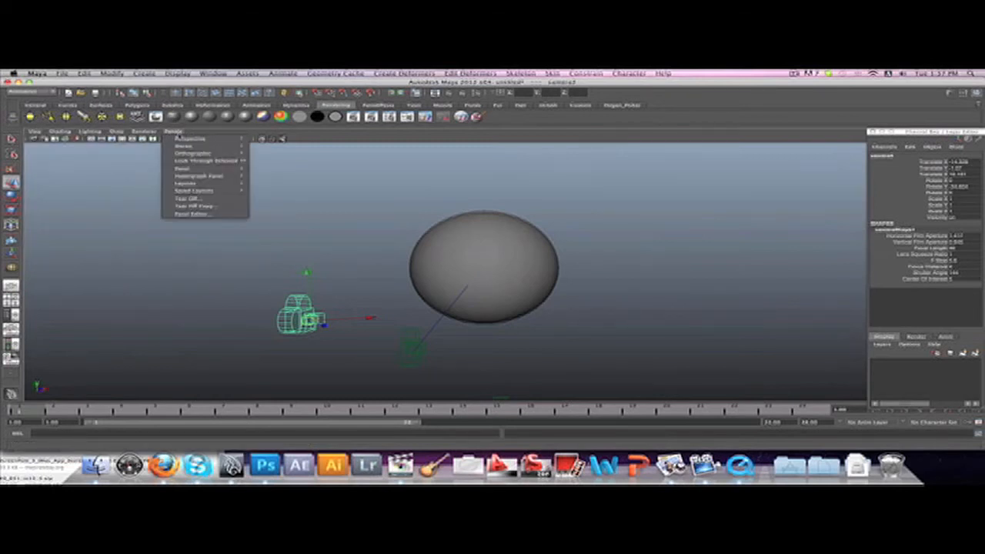
pyautogui.moveTo(190, 138)
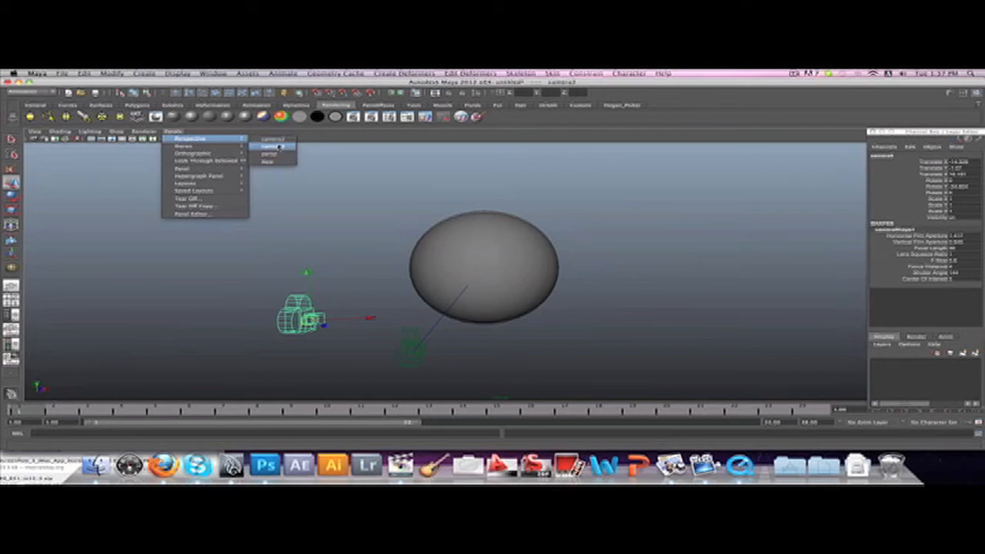
pyautogui.click(271, 139)
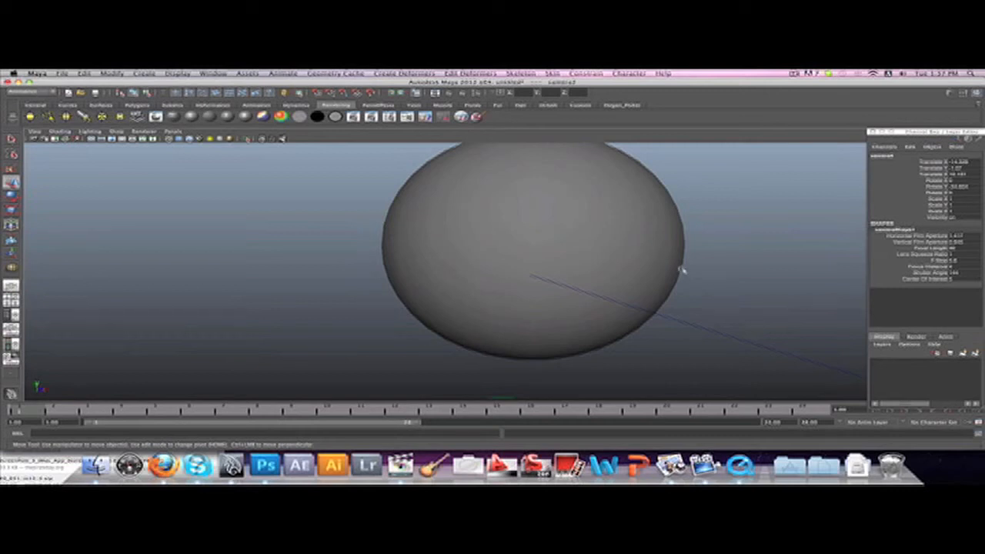
pyautogui.moveTo(724, 264)
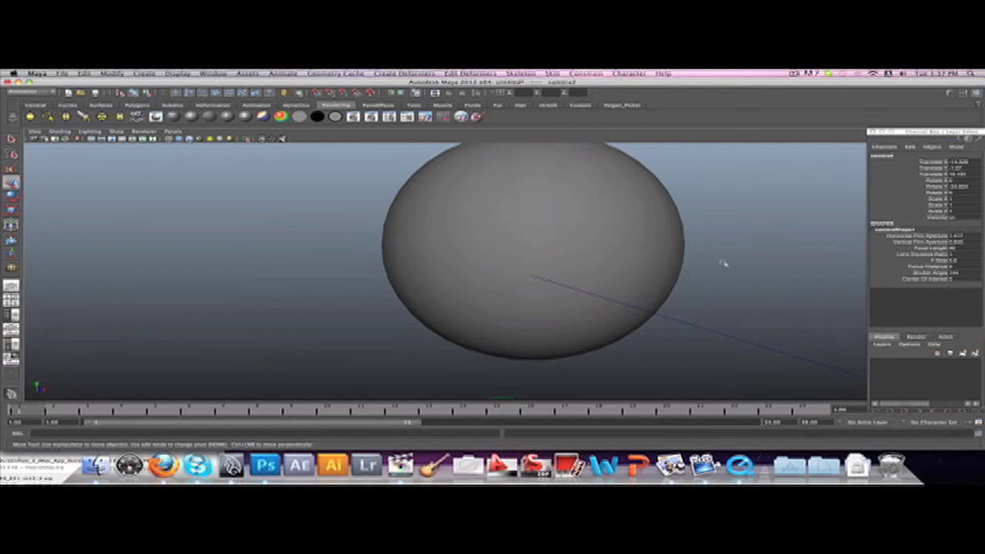
pyautogui.moveTo(731, 262)
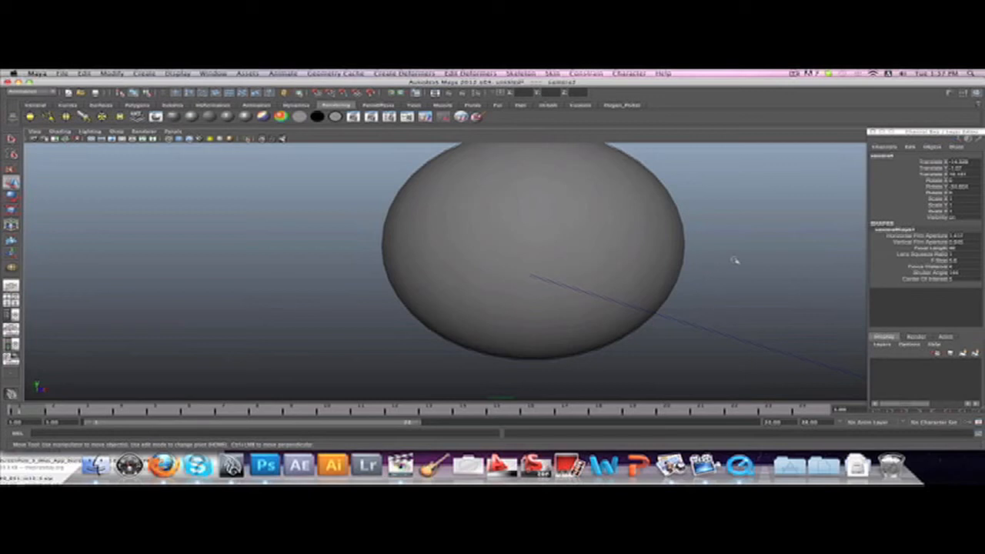
pyautogui.moveTo(737, 258)
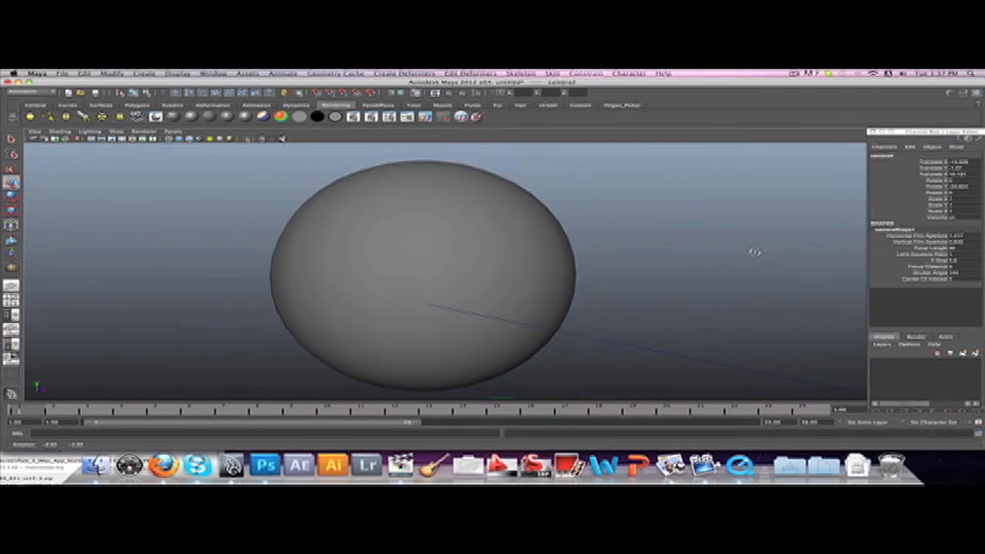
# Switch the viewport through another camera view, then back to Perspective
pyautogui.click(173, 130)
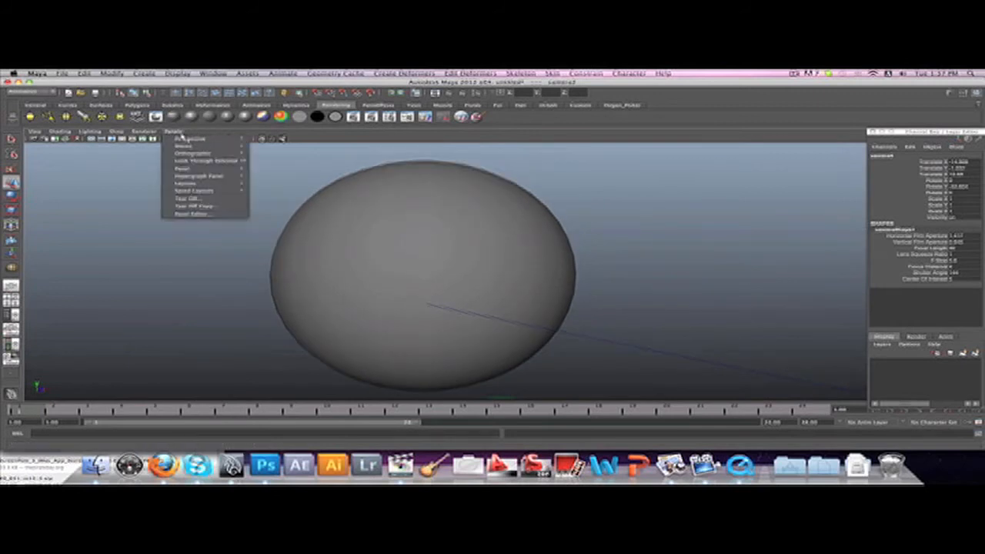
pyautogui.click(190, 138)
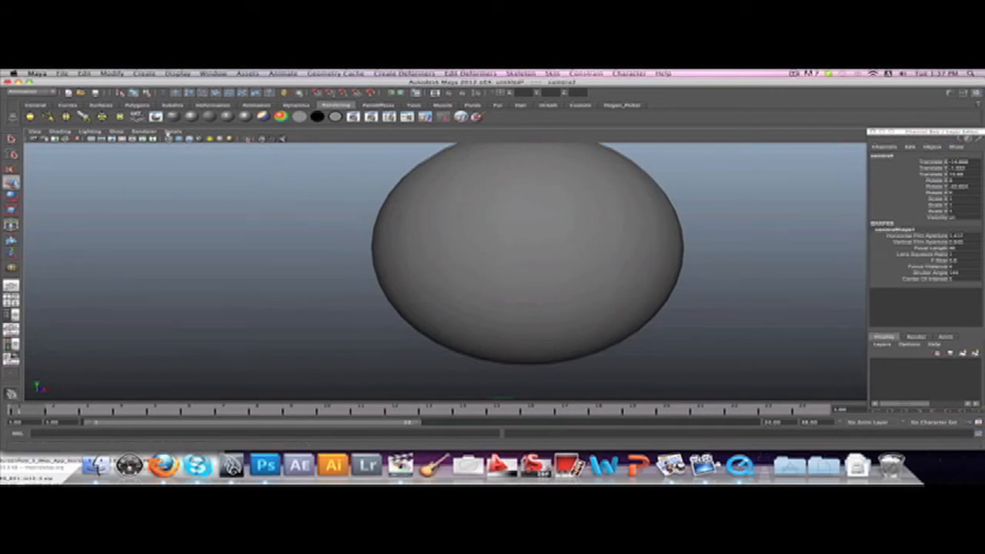
pyautogui.click(173, 130)
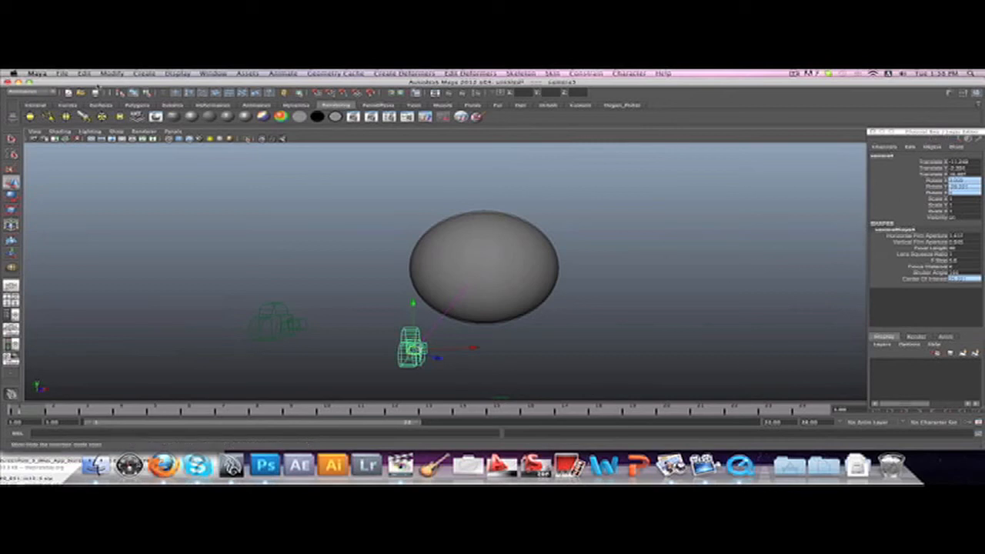
pyautogui.moveTo(753, 136)
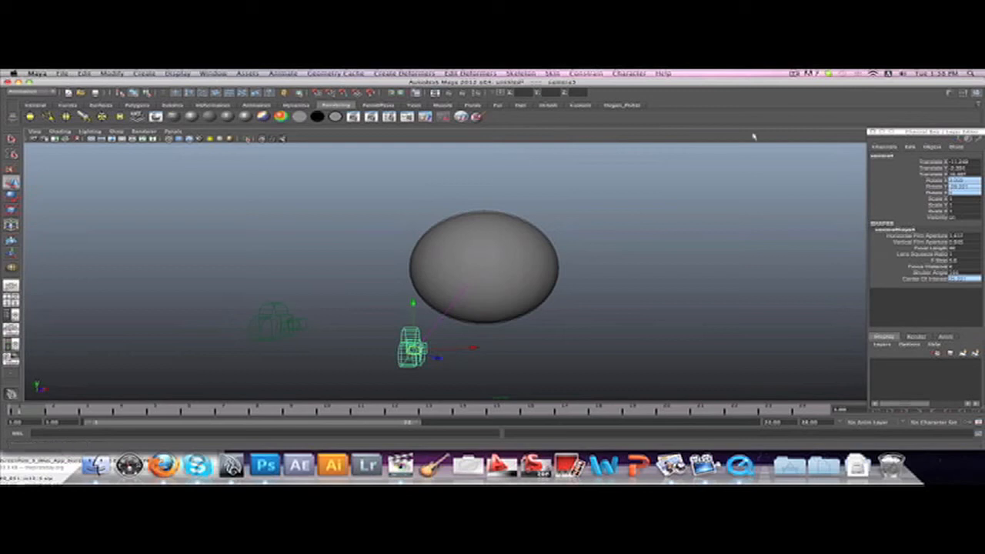
pyautogui.moveTo(923, 307)
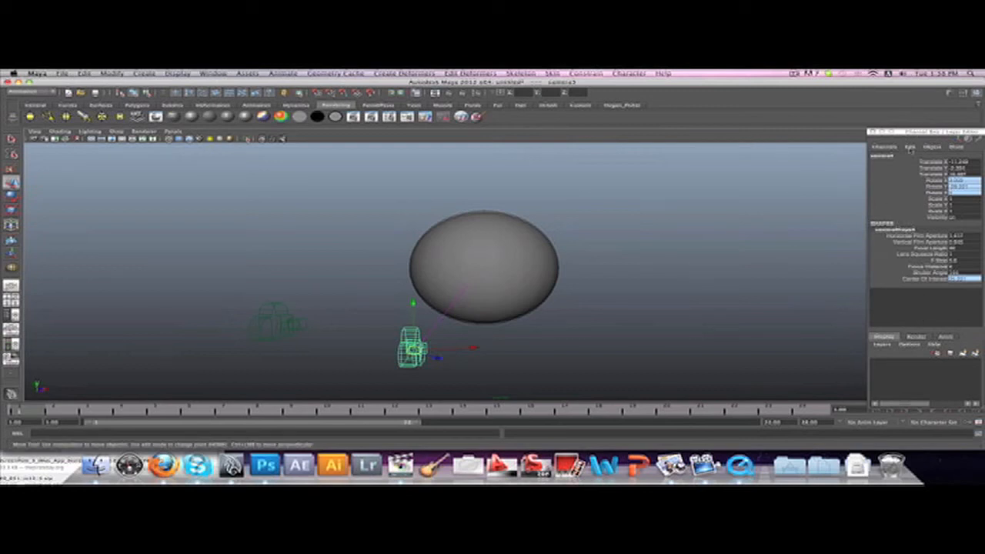
# Open the camera's Attribute Editor and expand its Environment section
pyautogui.click(910, 147)
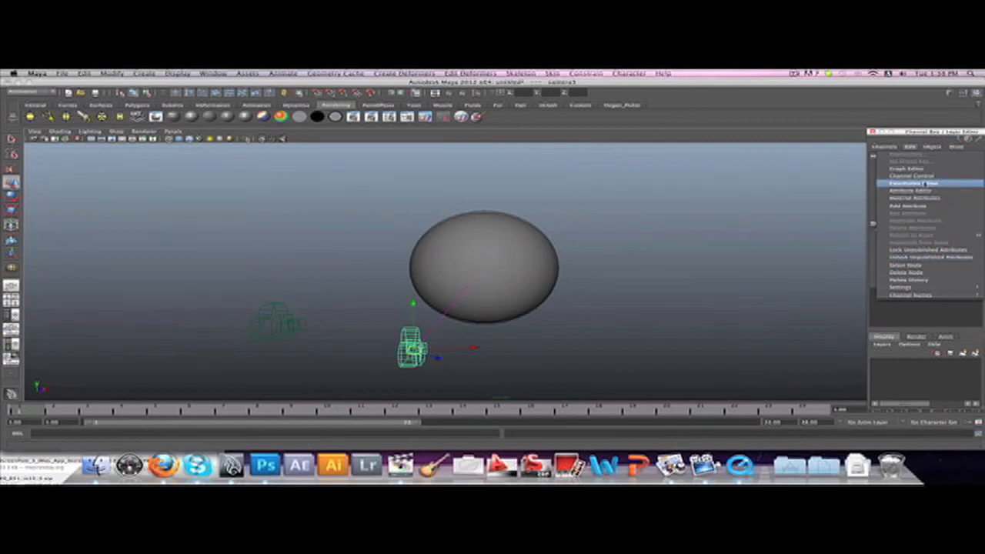
pyautogui.click(914, 183)
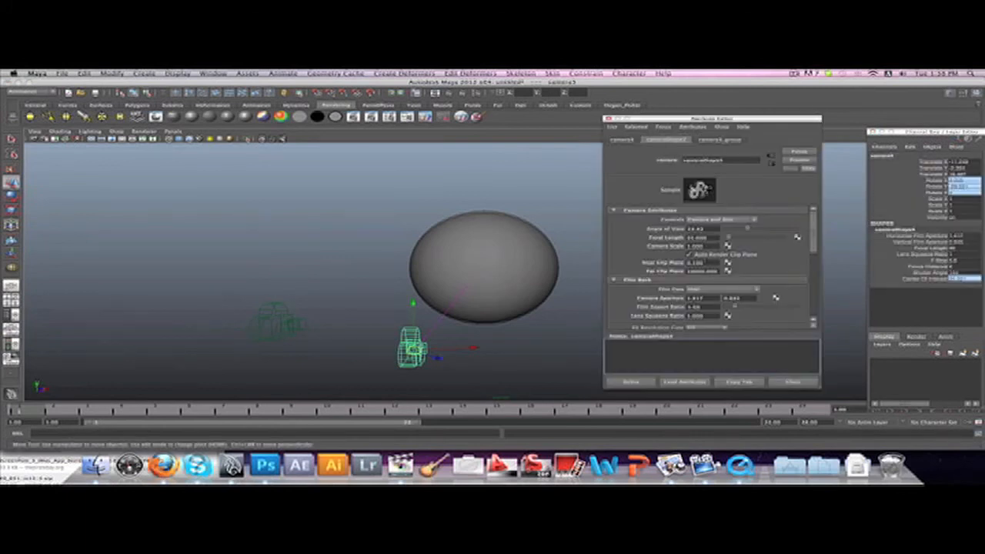
pyautogui.scroll(-3)
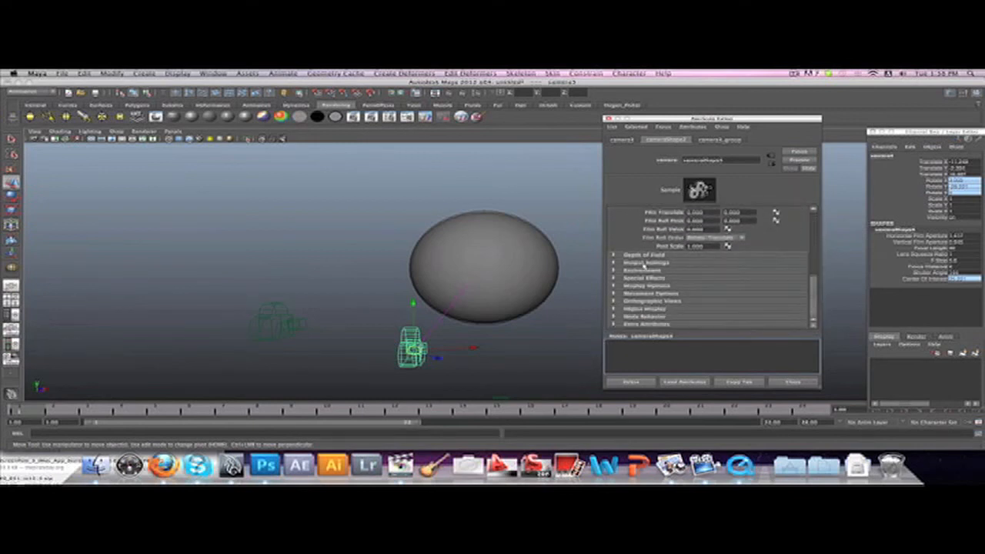
pyautogui.click(638, 270)
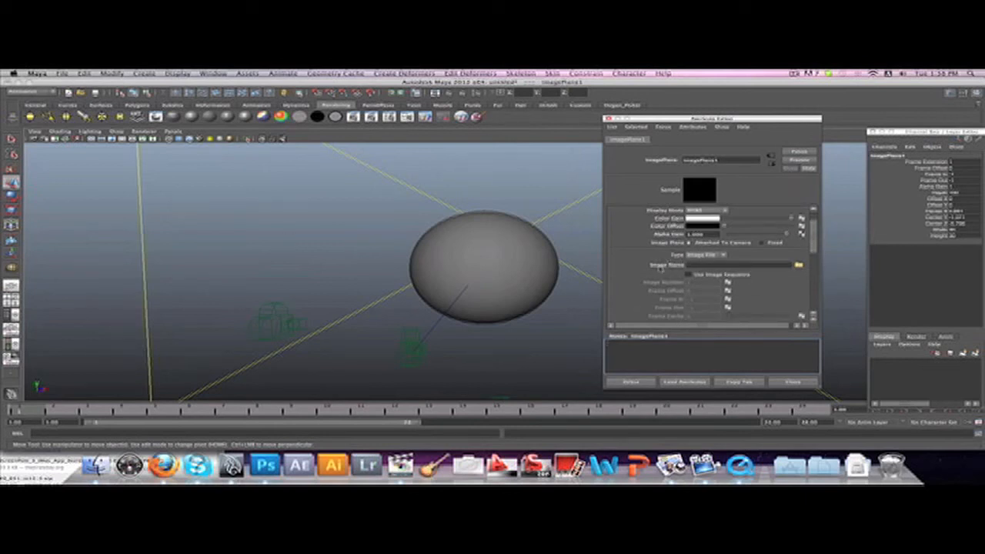
# Browse for an image file for the camera's image plane
pyautogui.click(797, 264)
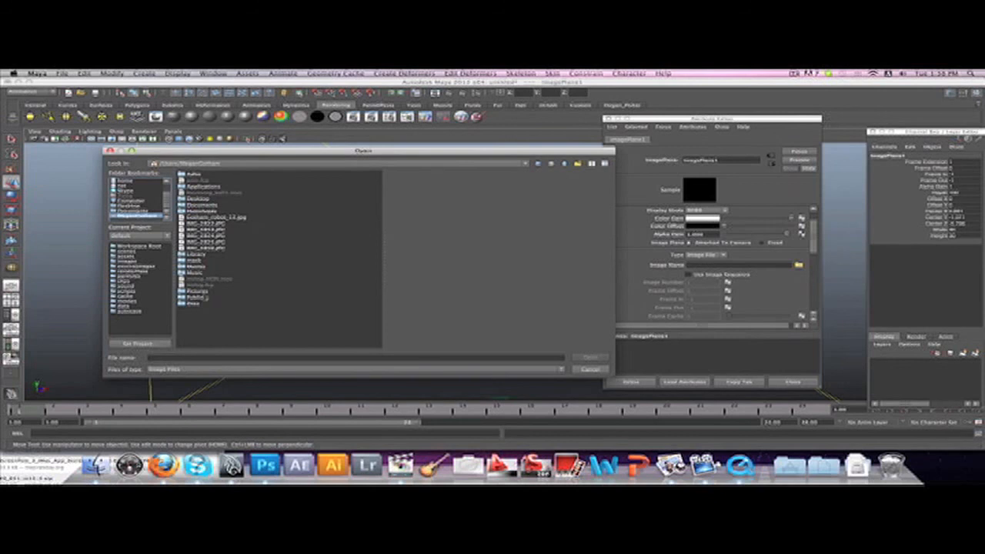
pyautogui.doubleClick(199, 291)
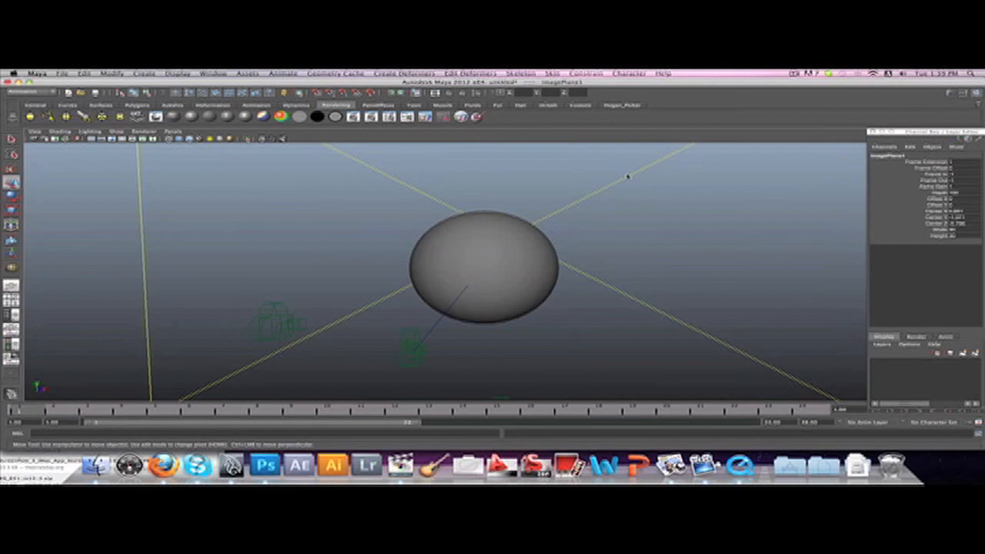
pyautogui.moveTo(252, 170)
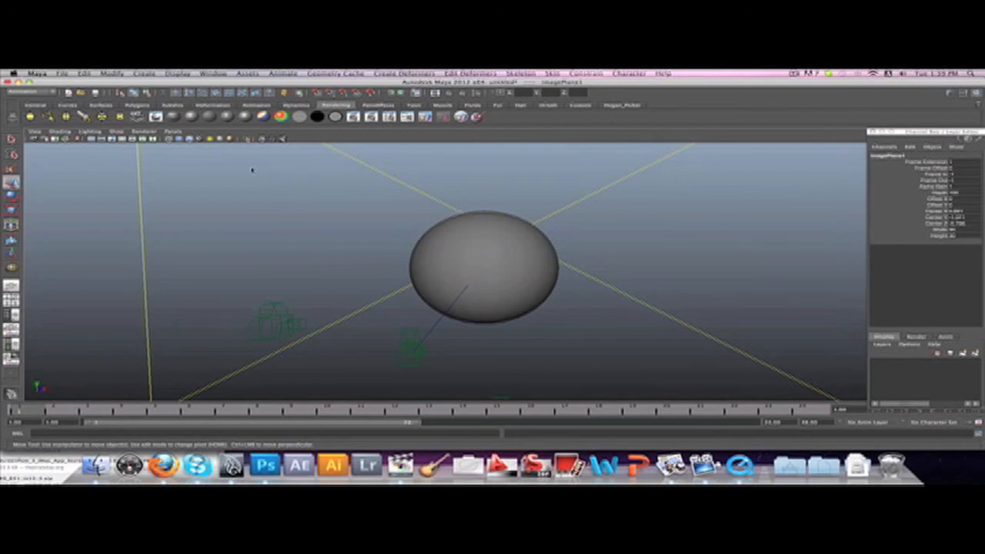